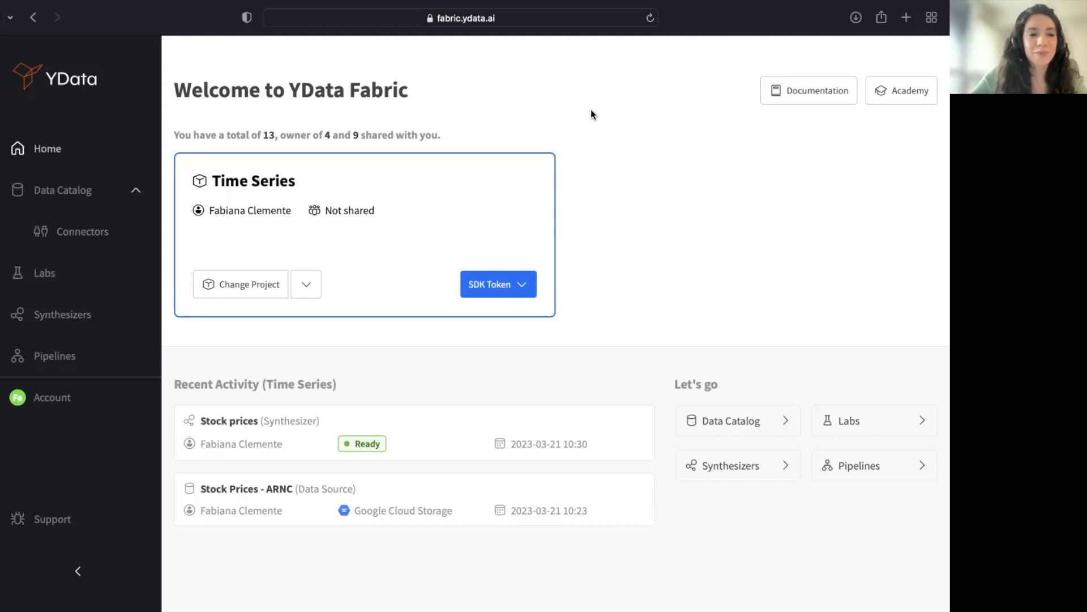
- Show the Time Series project's Data Catalog listing the Stock Prices - ARNC dataset
left_click(61, 189)
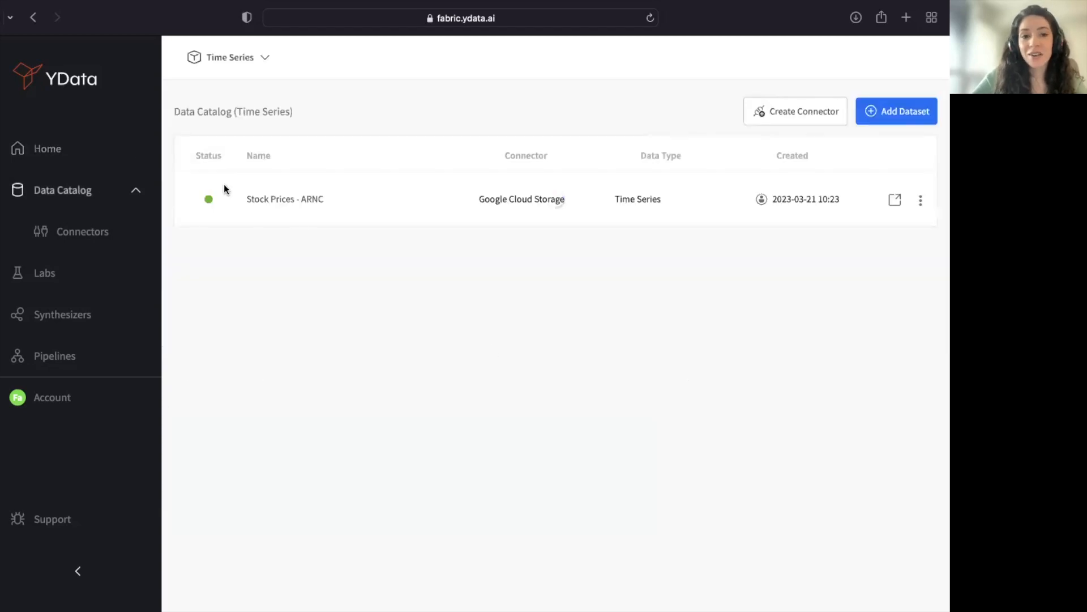
mouse_move(493, 350)
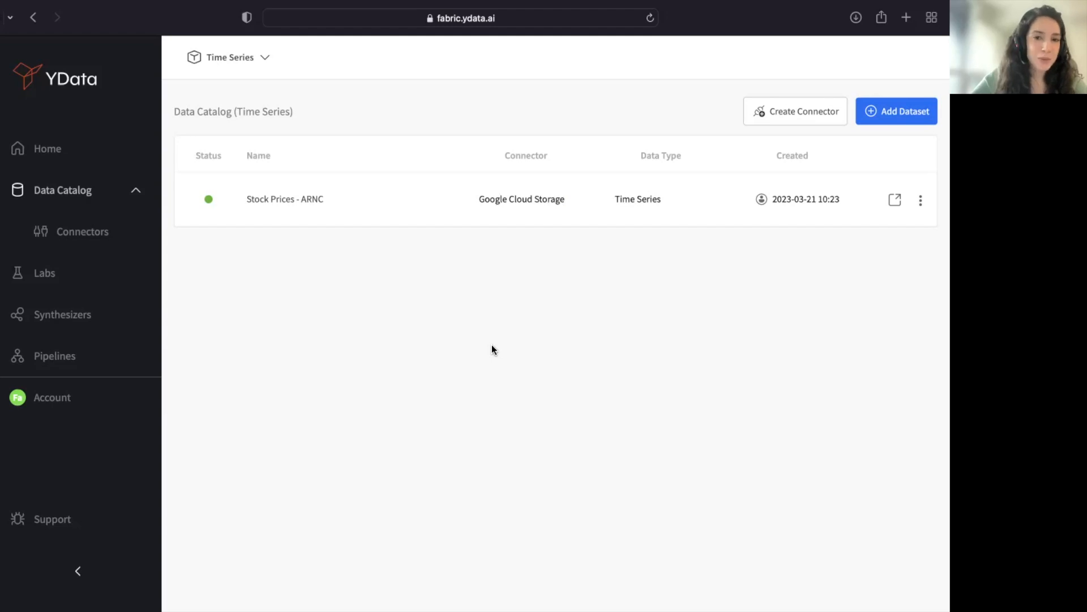
- Review the Stock Prices - ARNC profiling for the 'low' column, including its autocorrelation charts
left_click(285, 199)
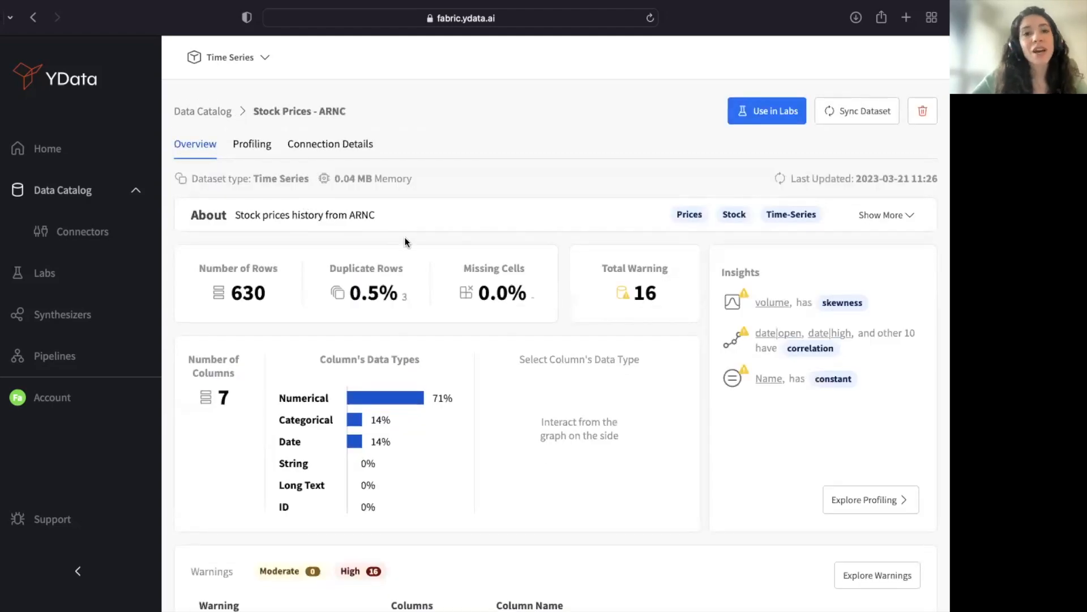
scroll("down", 3)
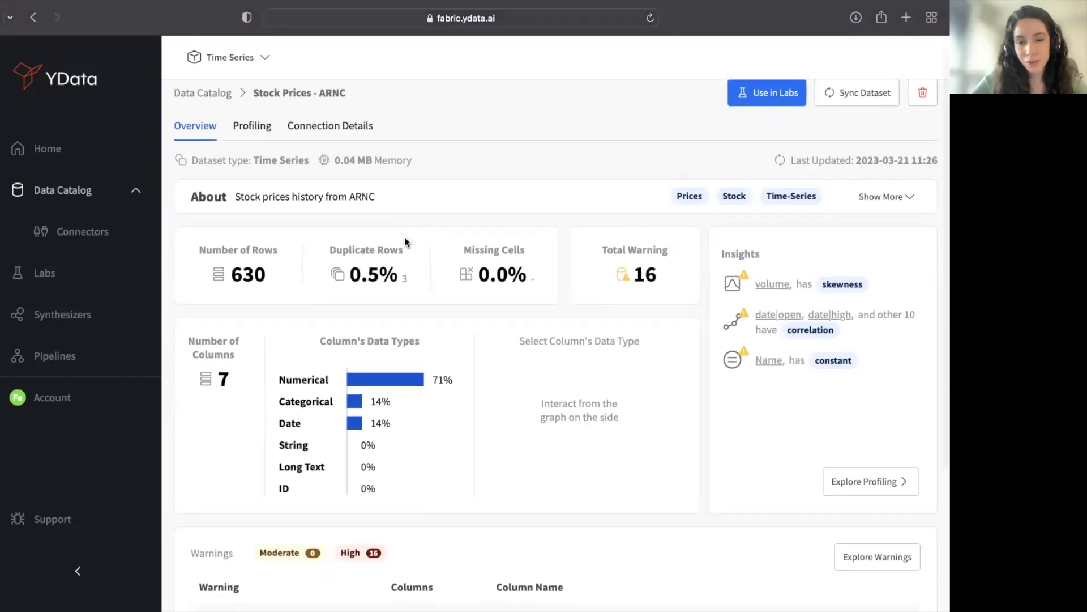
scroll("down", 3)
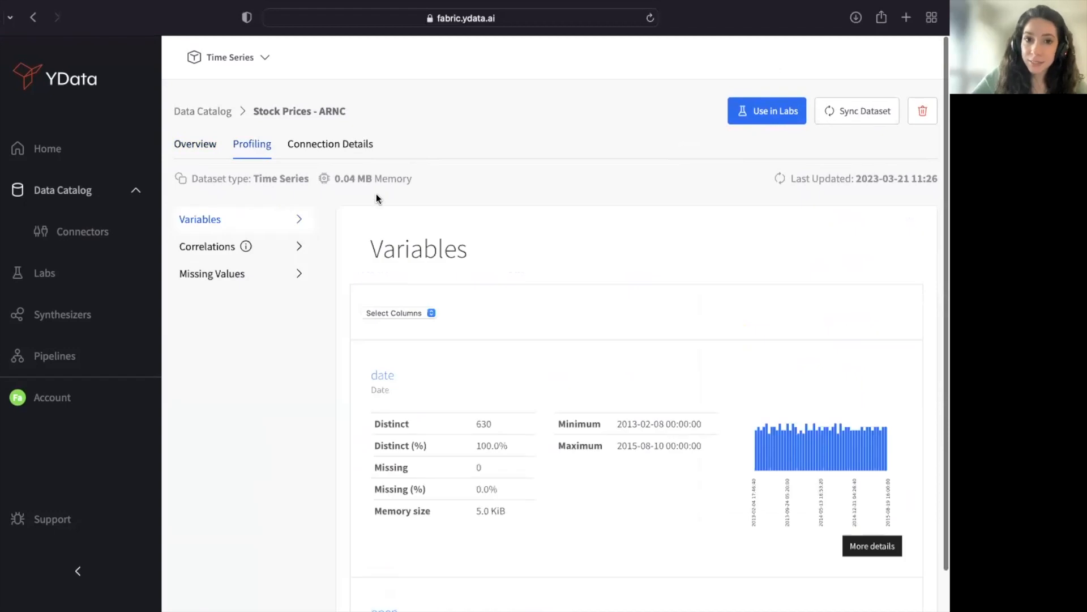
mouse_move(447, 300)
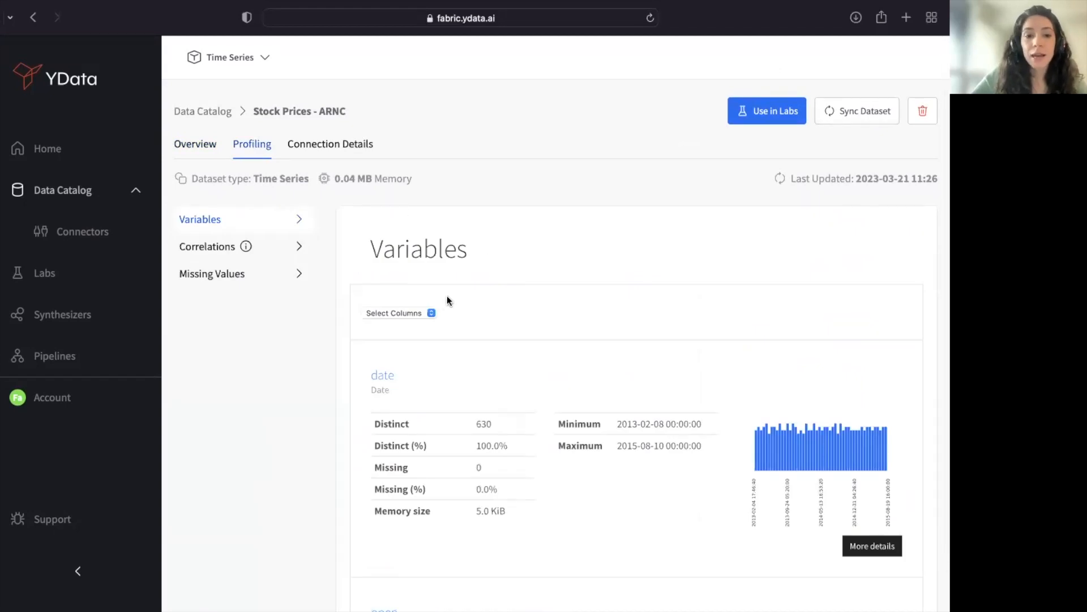
left_click(399, 313)
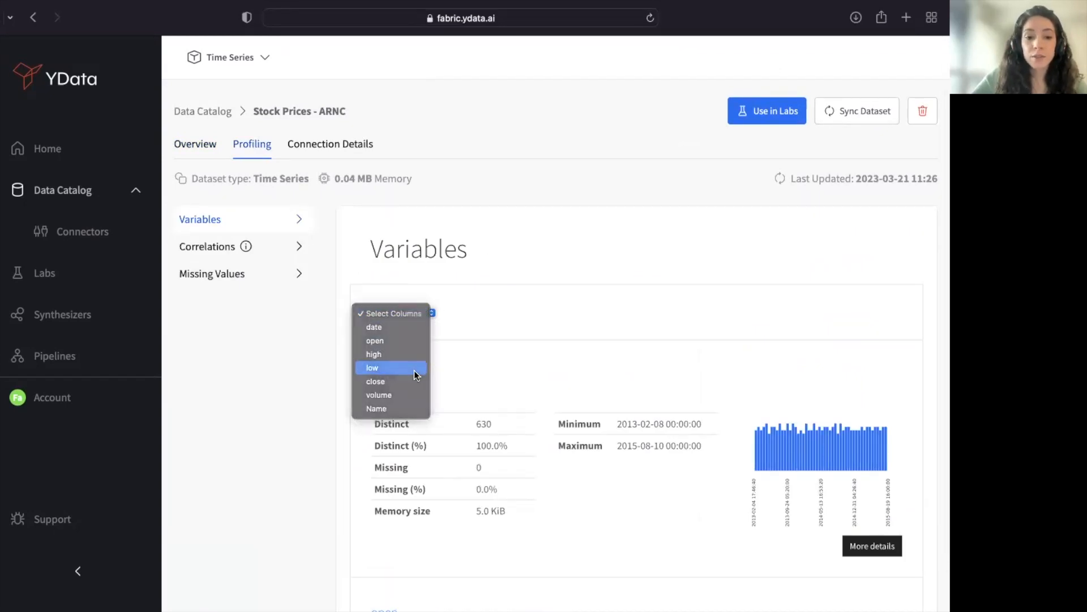
left_click(372, 367)
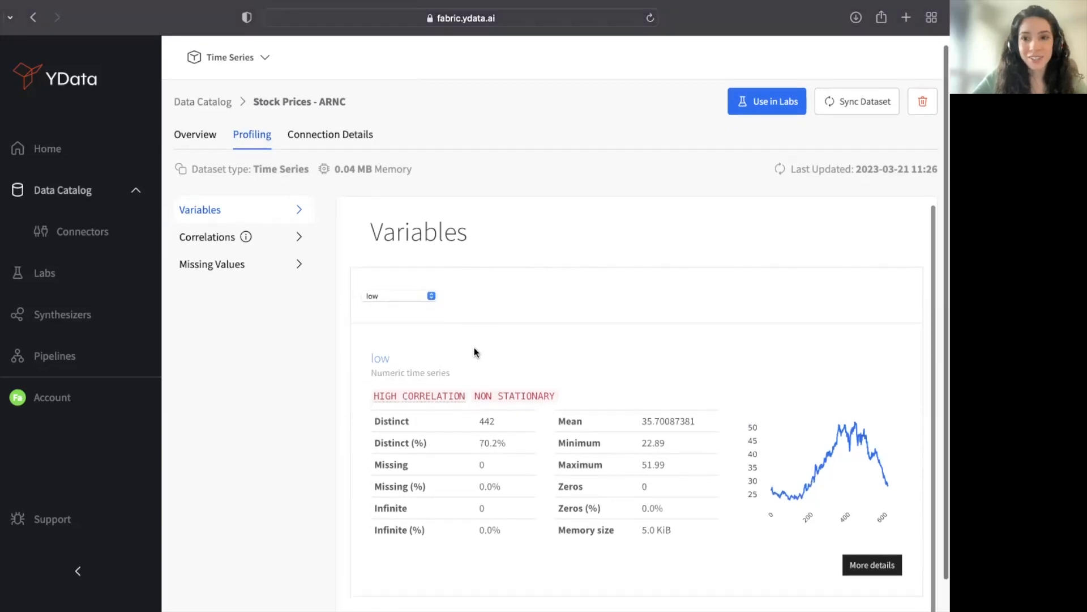
scroll("down", 3)
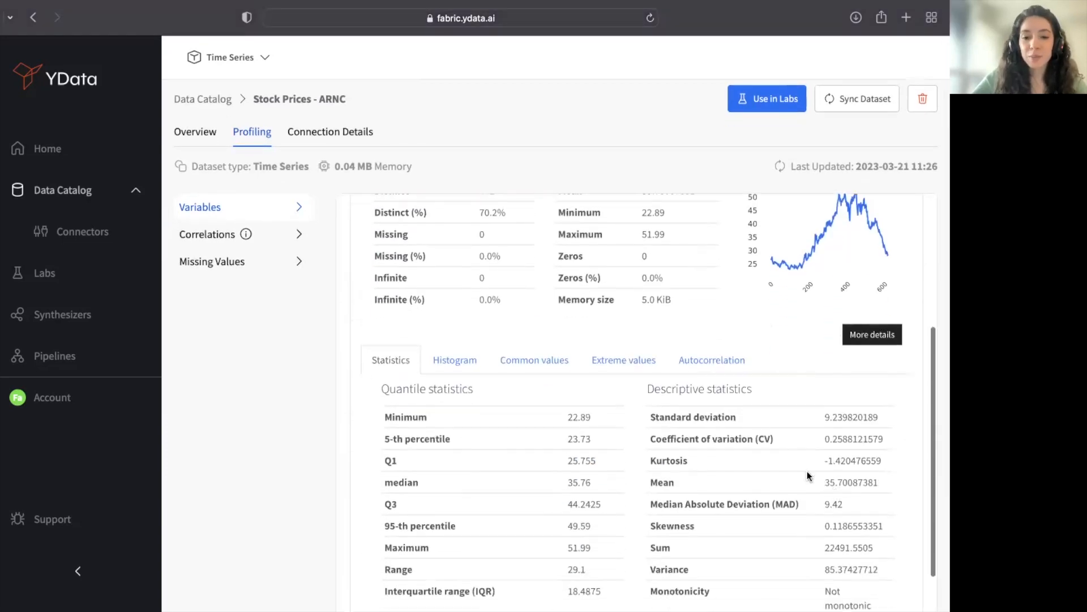
left_click(711, 359)
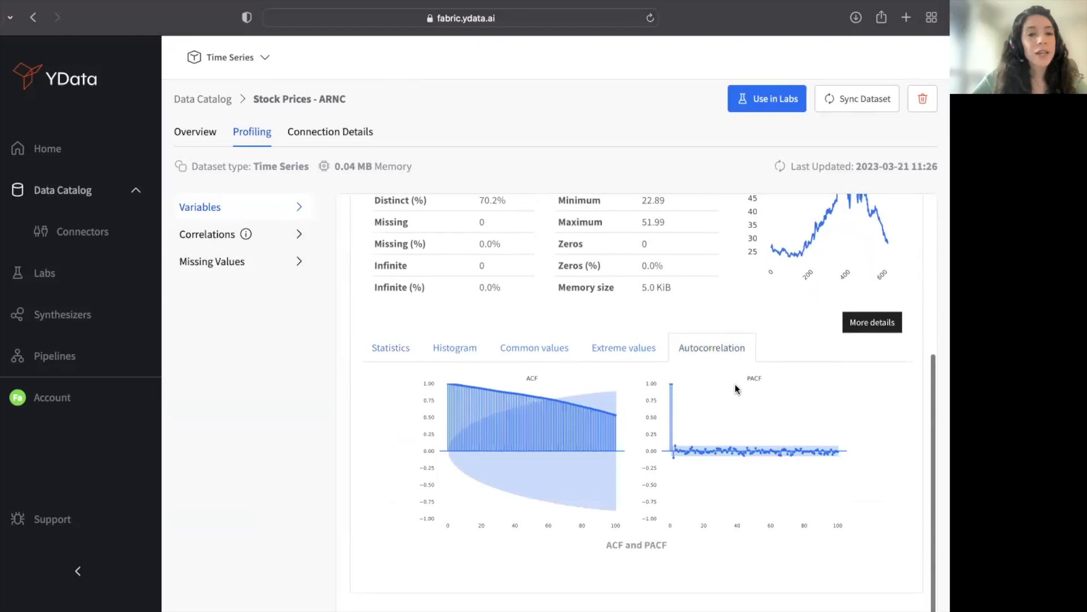
mouse_move(807, 439)
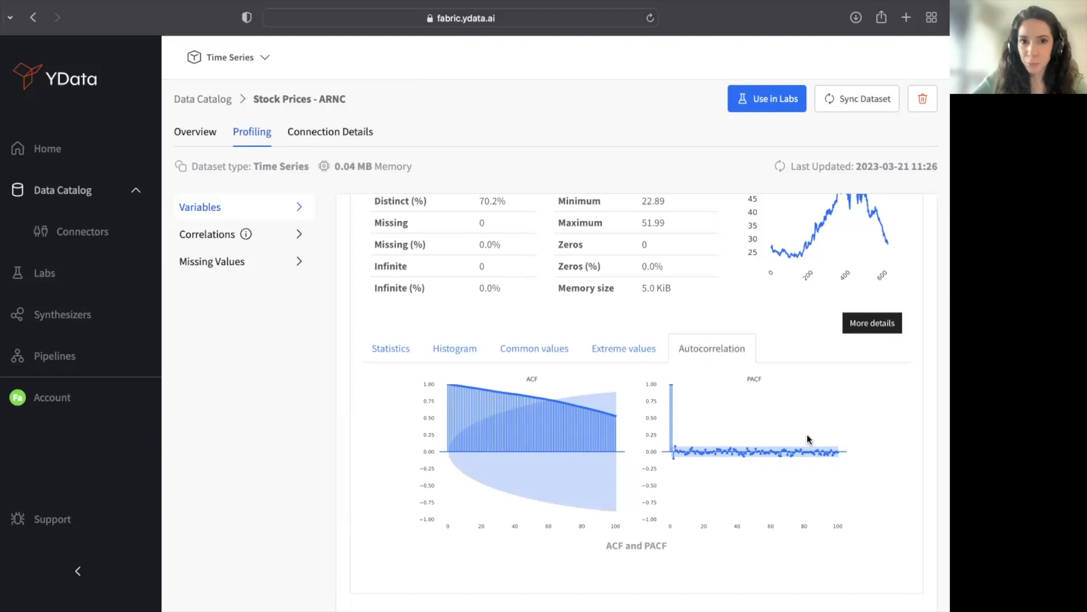
- Return to the dataset overview and review its 16 high warnings (correlation, skewness)
left_click(195, 132)
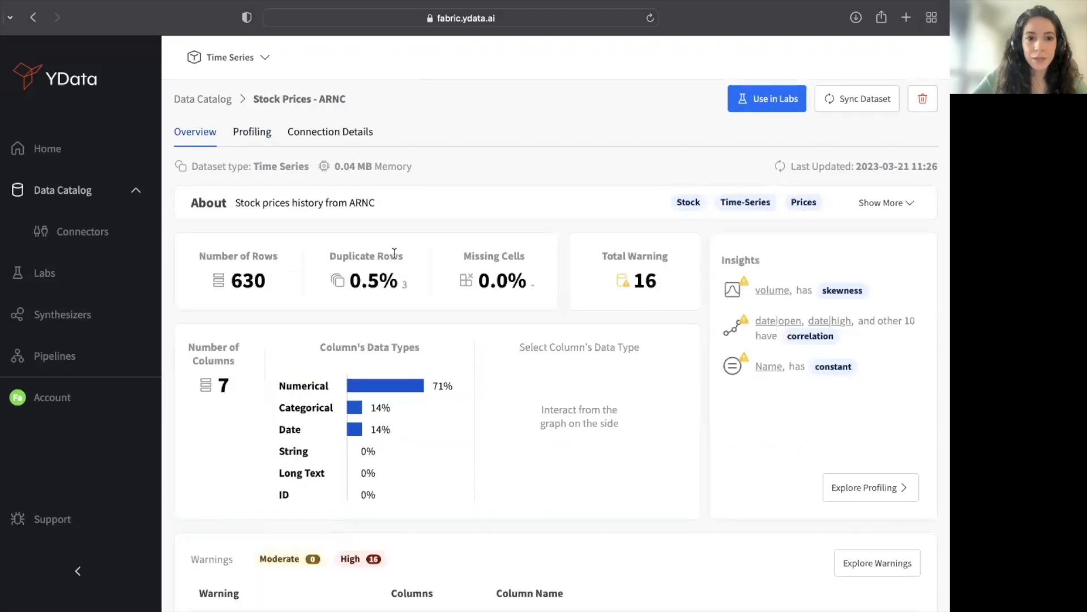
scroll("down", 3)
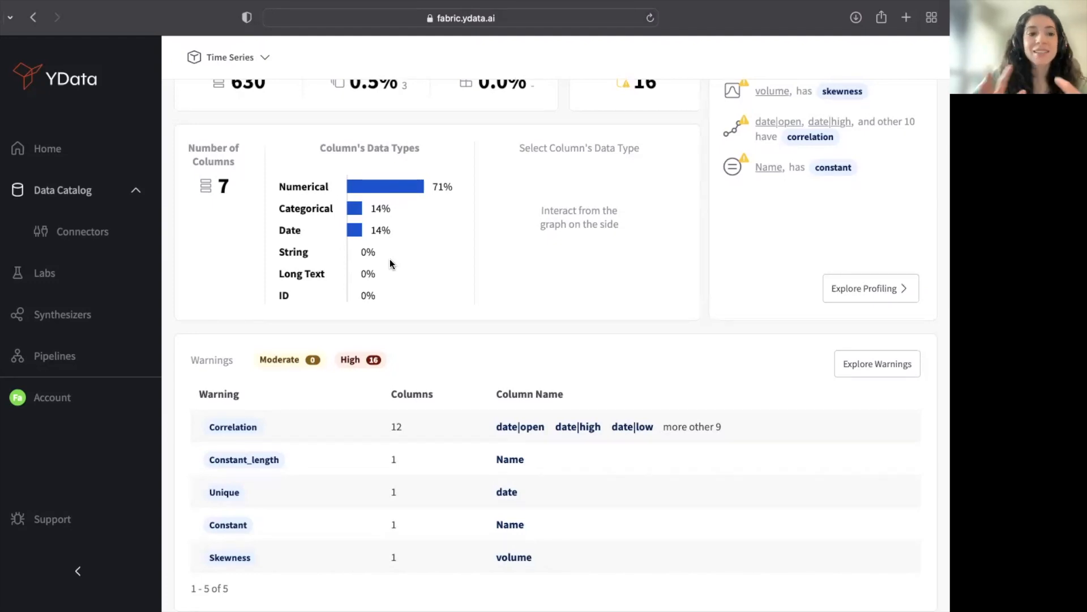
- Show the project's Synthesizers list with the ready Stock prices synthesizer
left_click(62, 314)
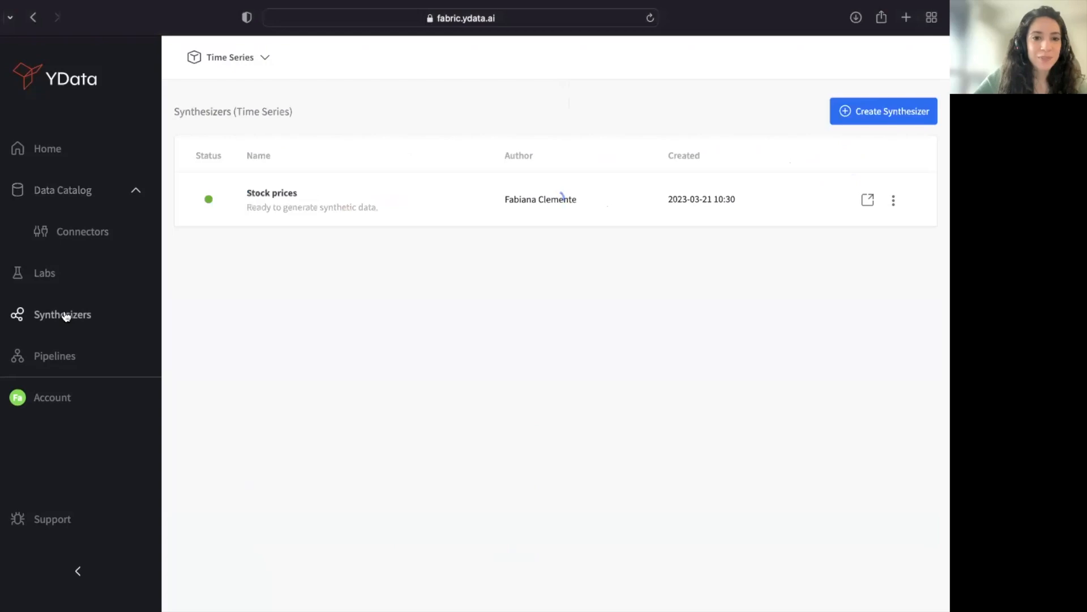
mouse_move(443, 321)
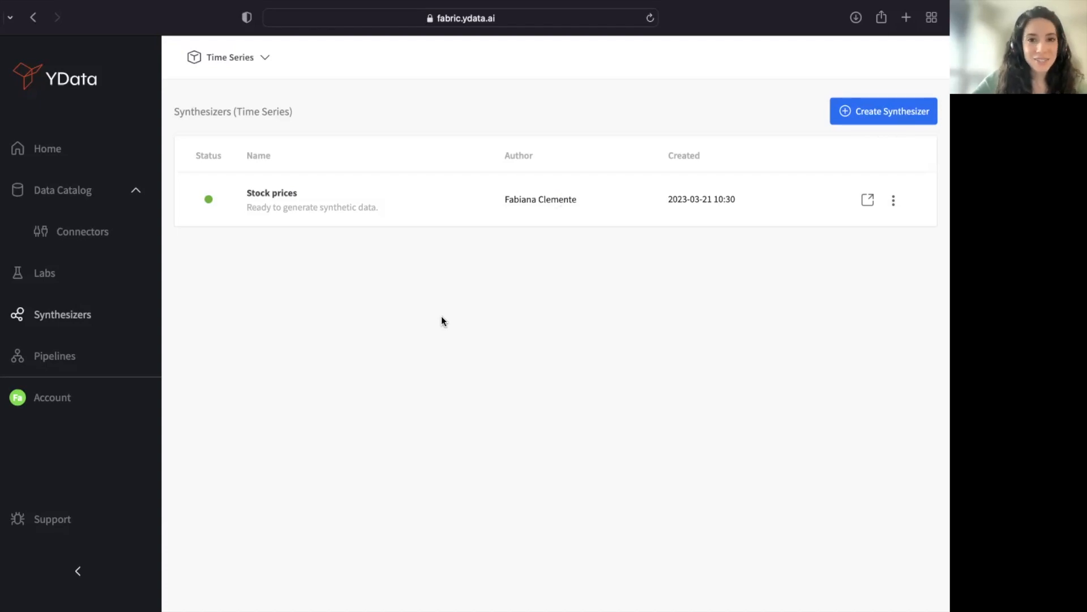
mouse_move(701, 268)
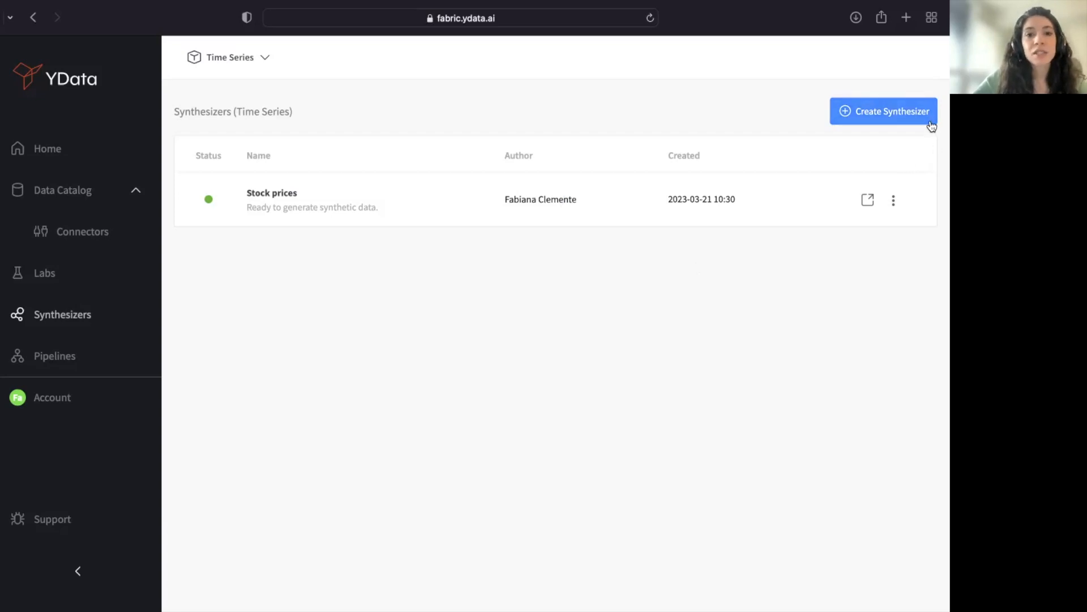
- Start a new synthesizer with Stock Prices - ARNC as its data source, reaching Evaluation Metadata
left_click(884, 111)
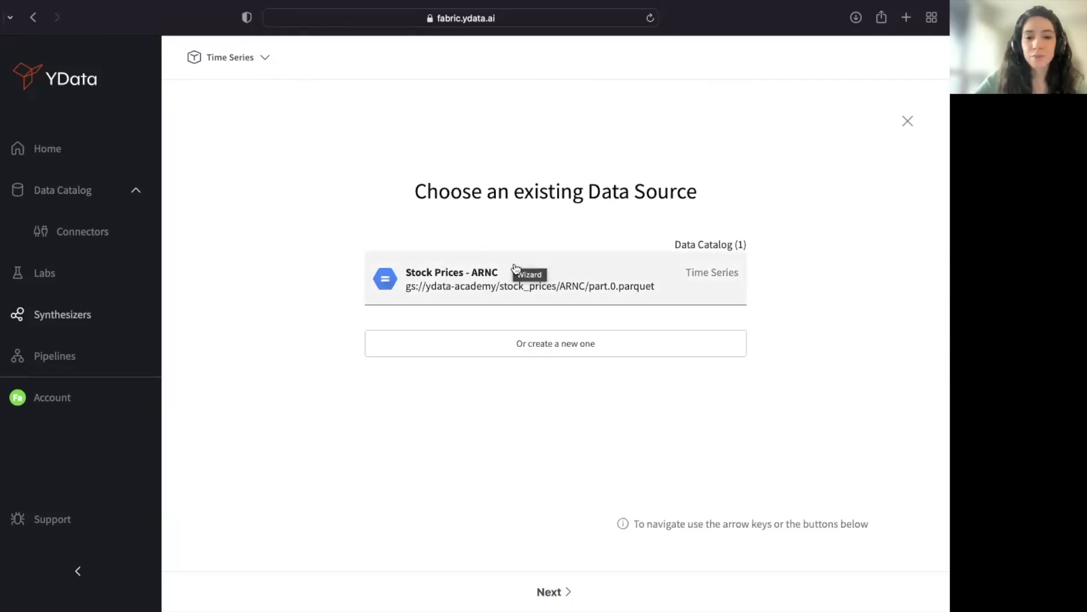
mouse_move(559, 291)
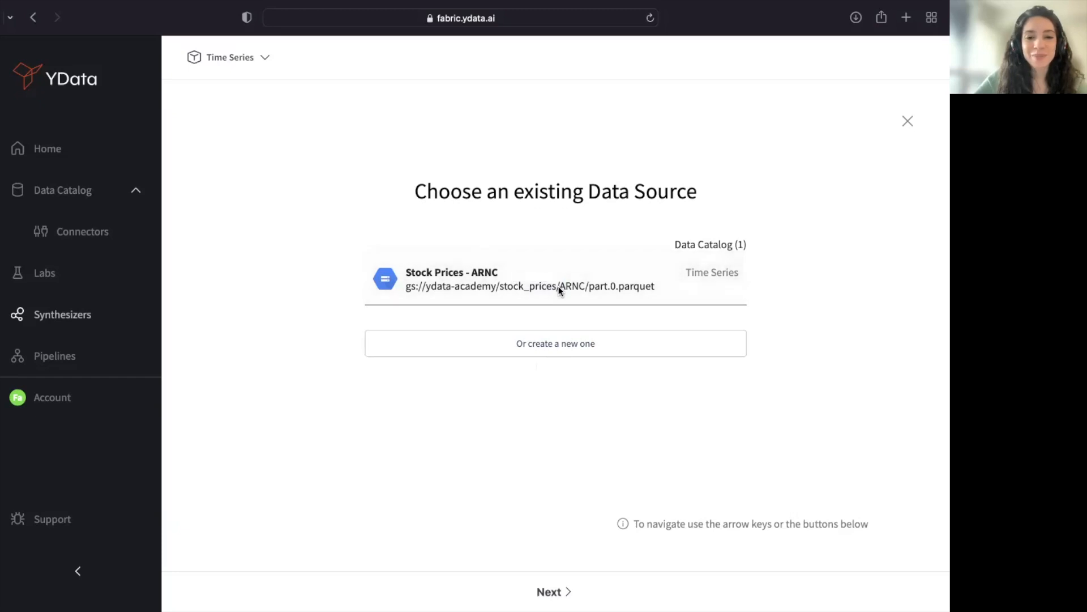
left_click(549, 592)
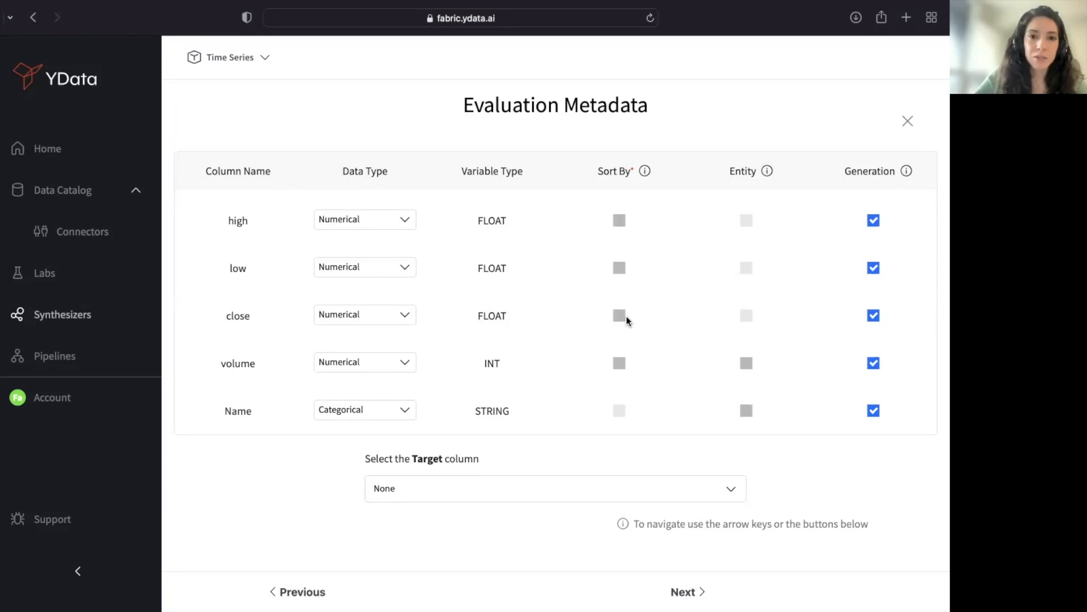
mouse_move(648, 194)
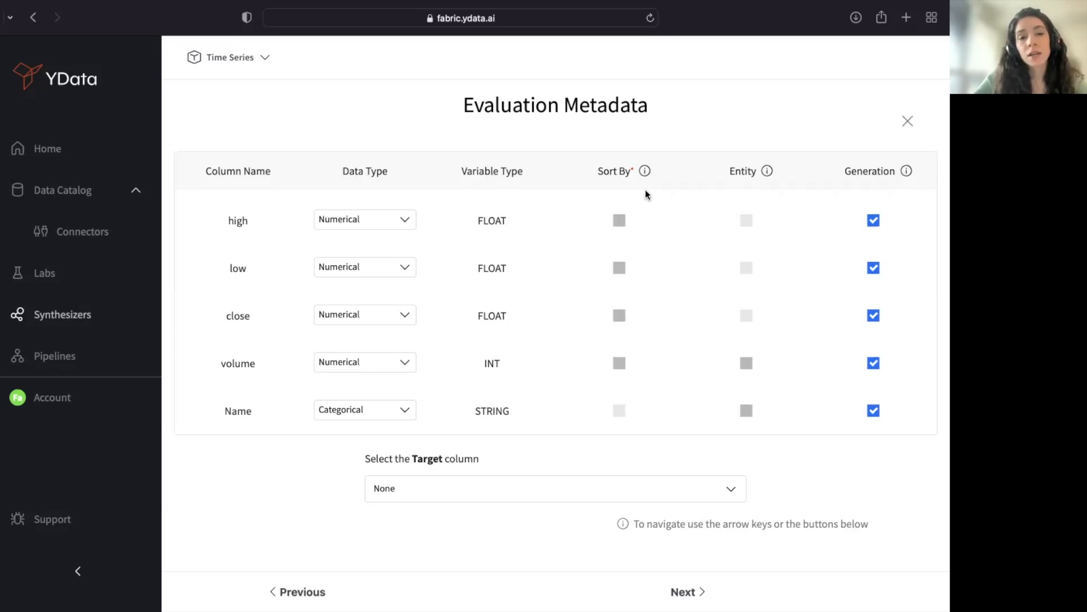
mouse_move(619, 223)
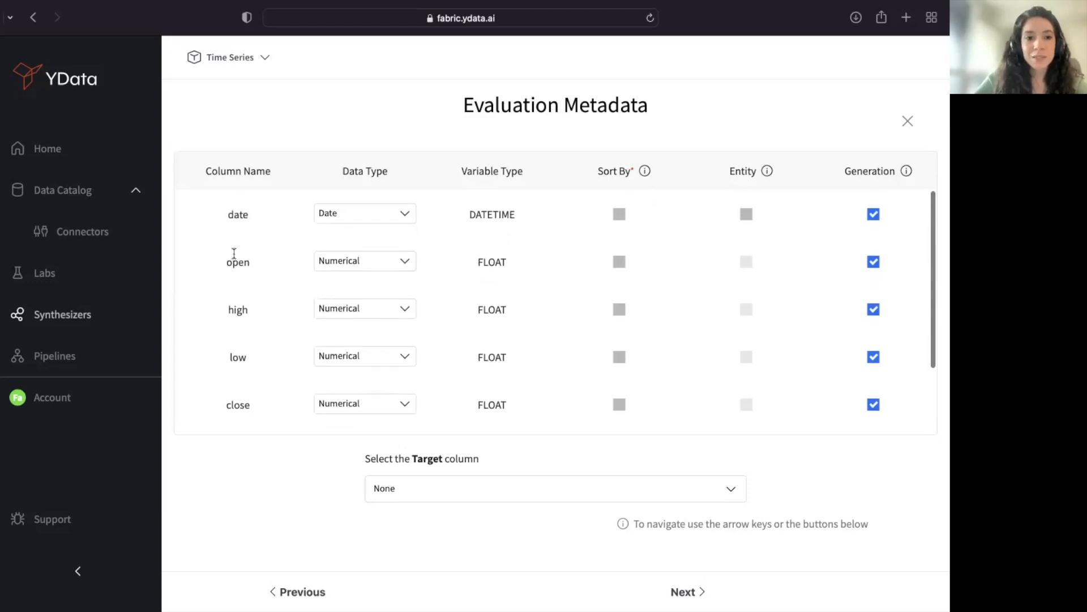
- Uncheck Generation for the Name column in the Evaluation Metadata table
scroll("down", 3)
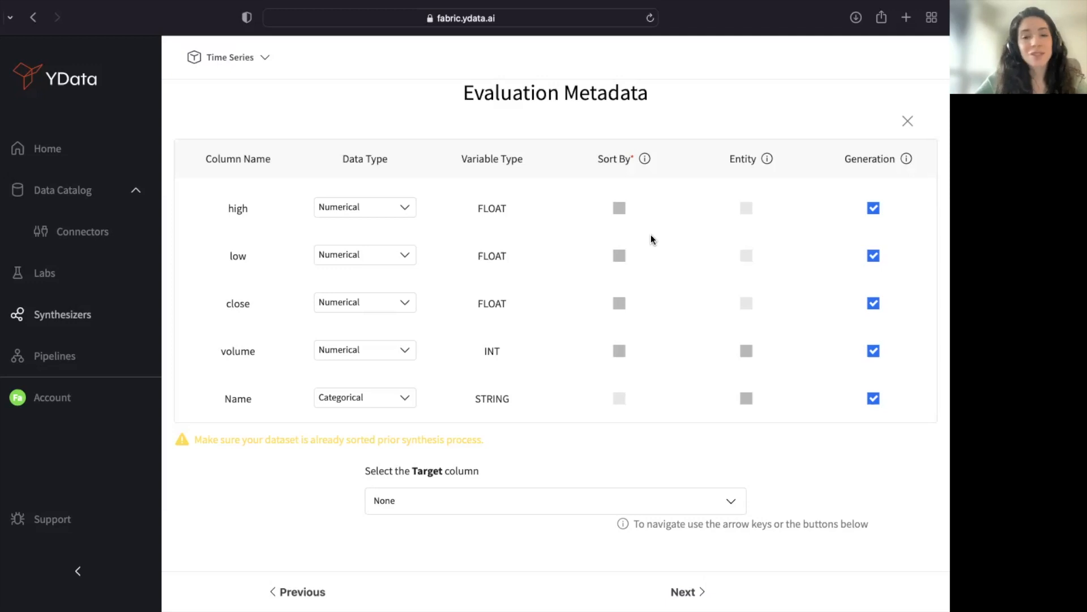
mouse_move(665, 323)
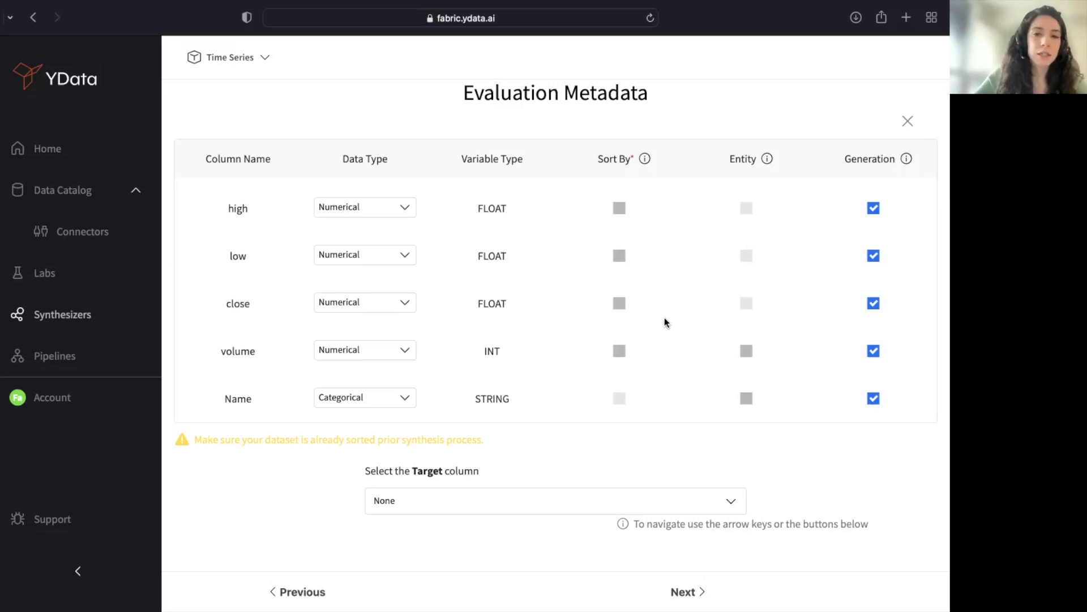
mouse_move(872, 413)
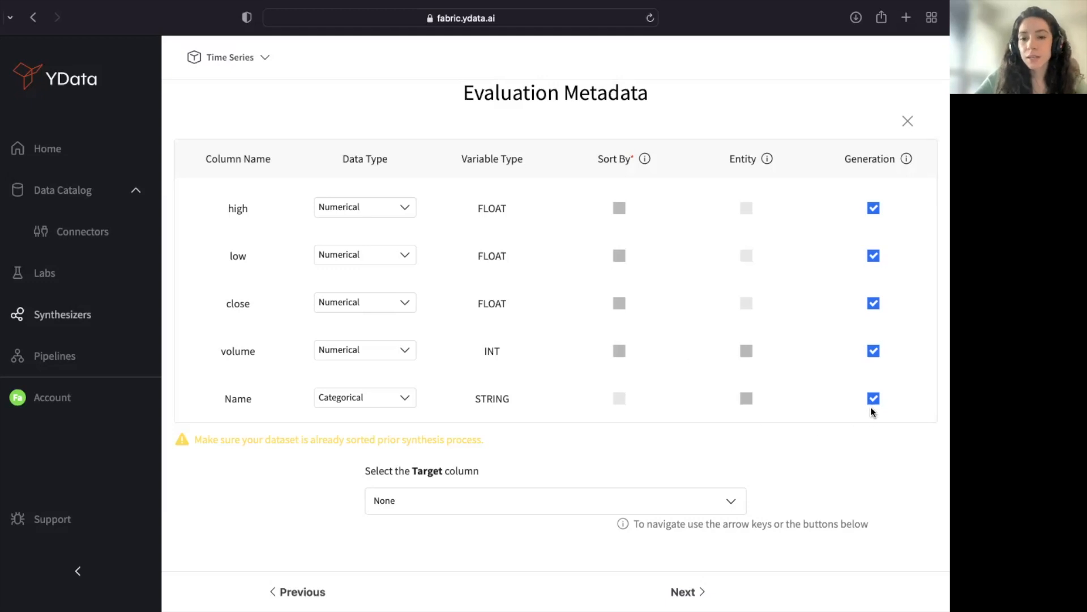
left_click(873, 397)
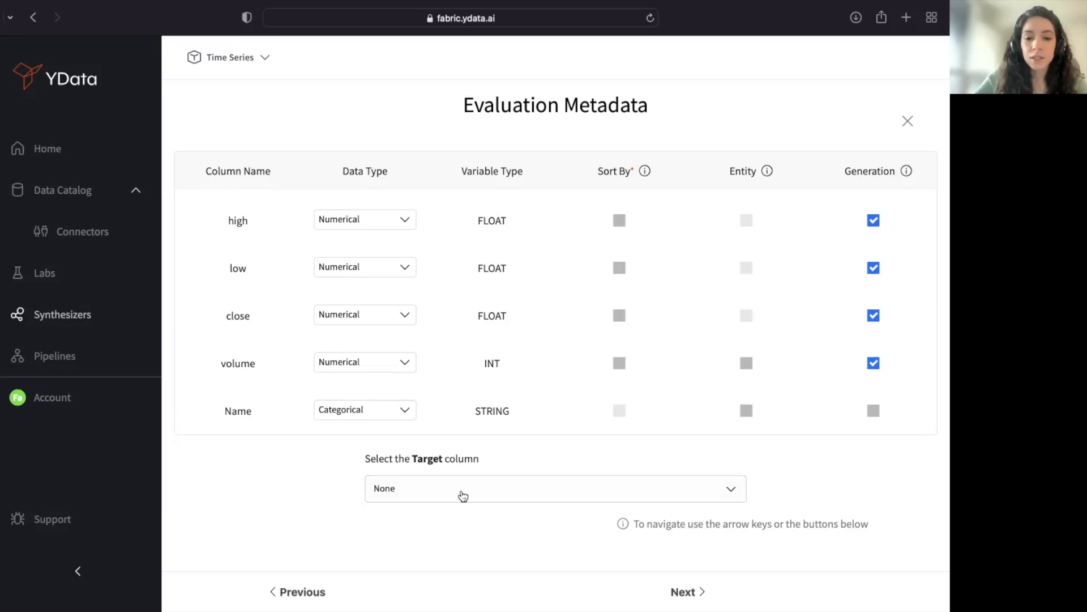
mouse_move(817, 506)
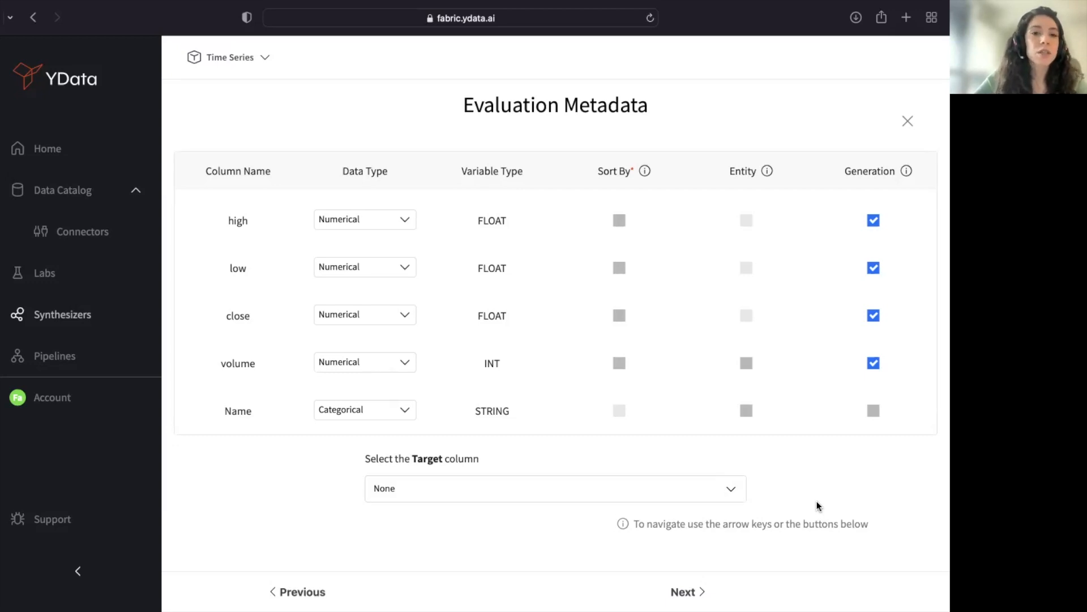
- Name the new synthesizer 'Synth stocks', confirm the summary and create it so training starts
left_click(687, 592)
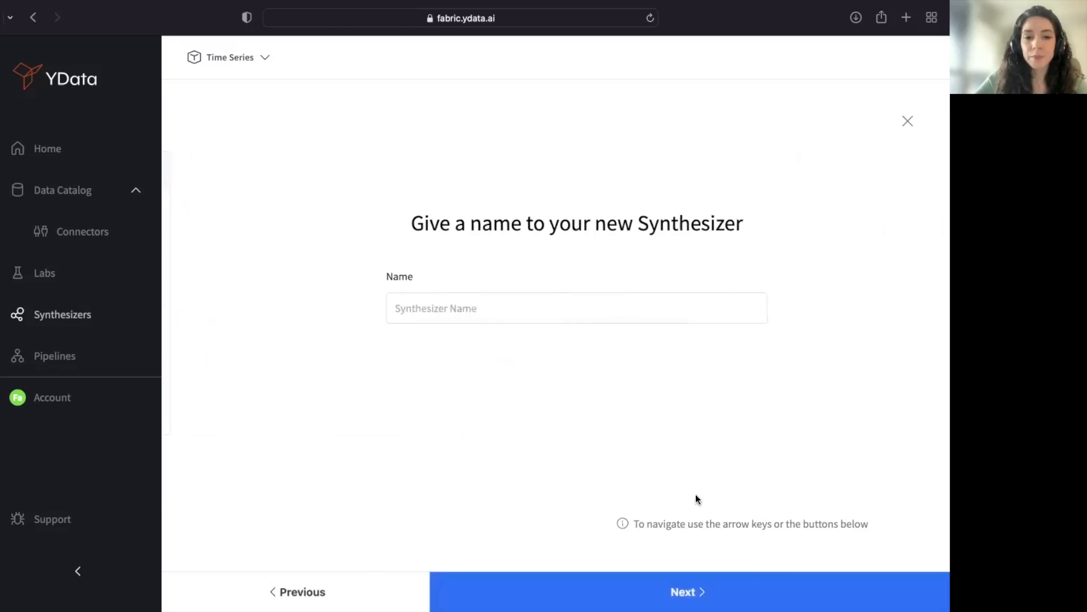
type("Synthet")
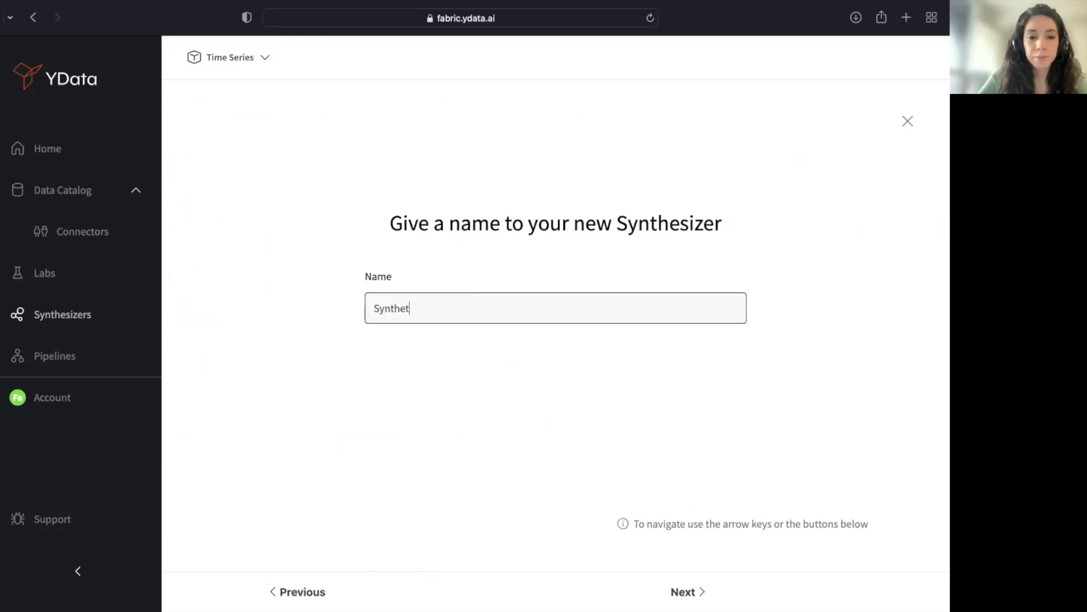
key("Backspace")
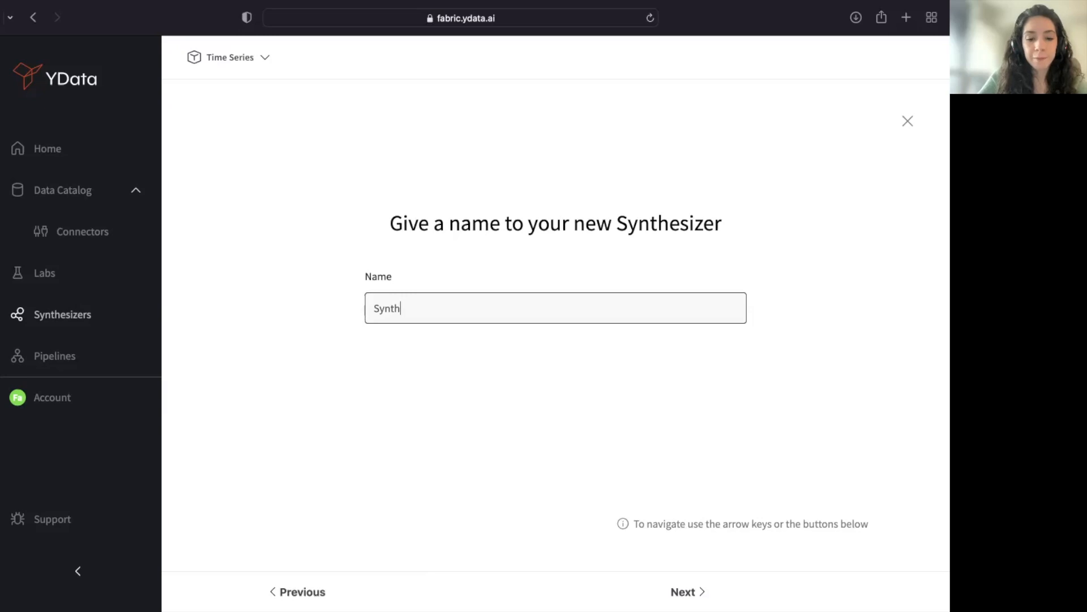
left_click(682, 592)
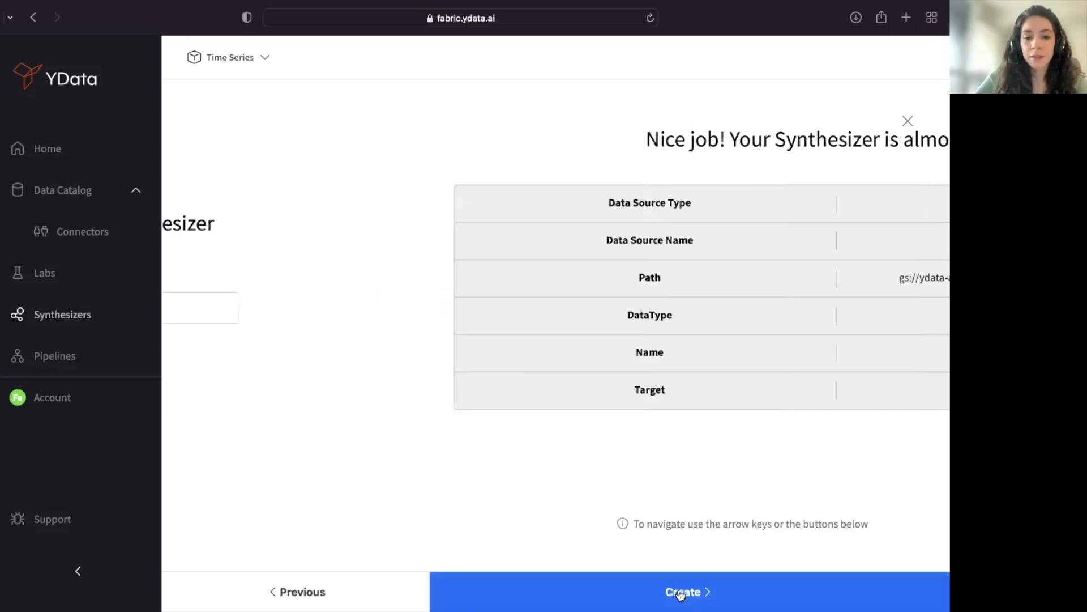
left_click(687, 591)
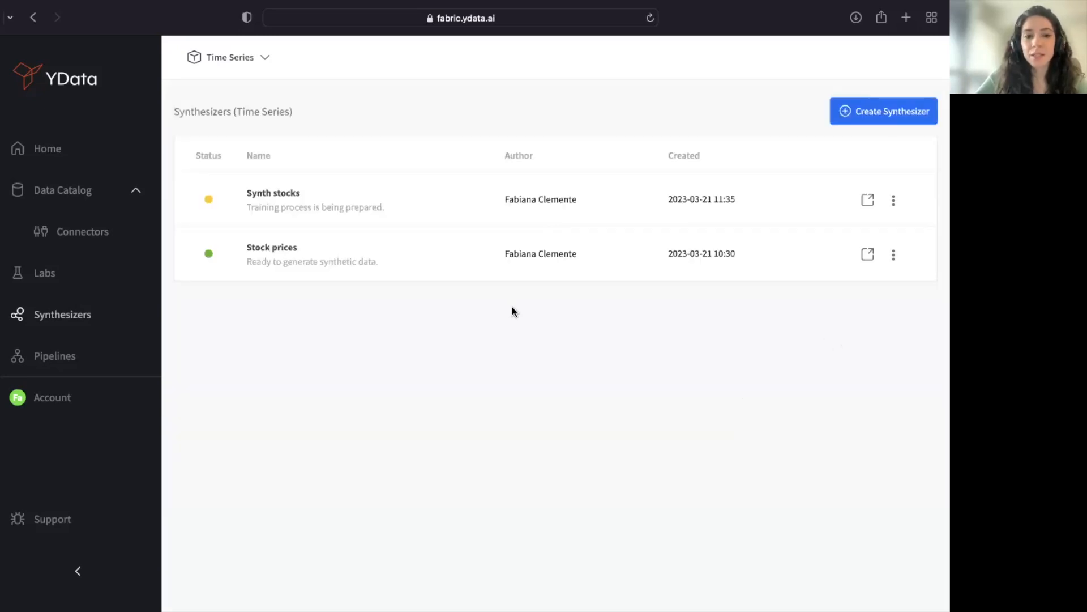
- Review the Stock prices synthesizer's quality scores (fidelity 100%, utility 84%, privacy 64%) and download its quality report
left_click(270, 247)
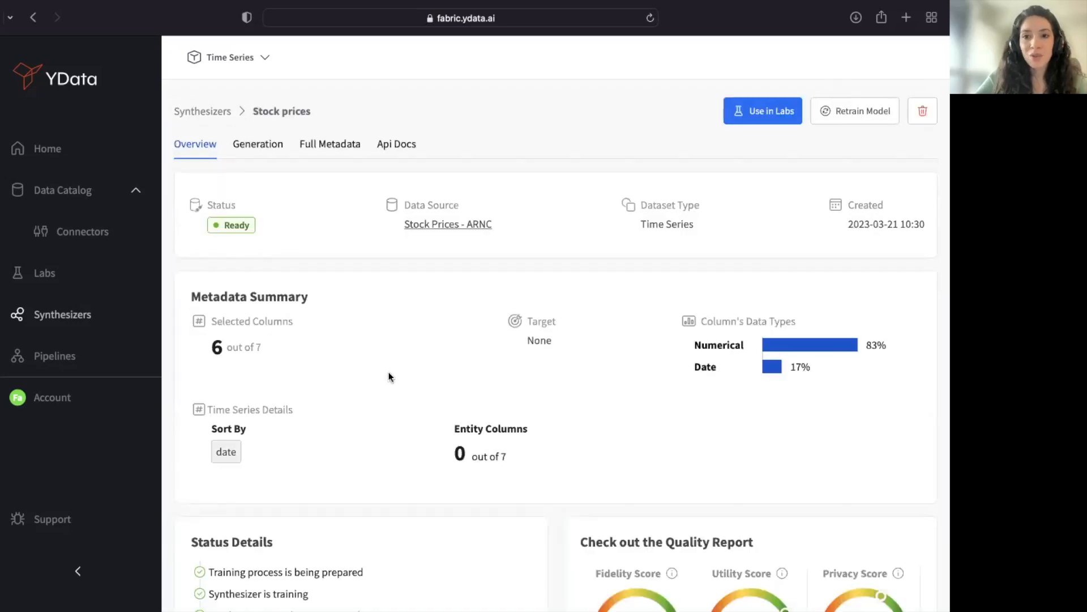
mouse_move(531, 236)
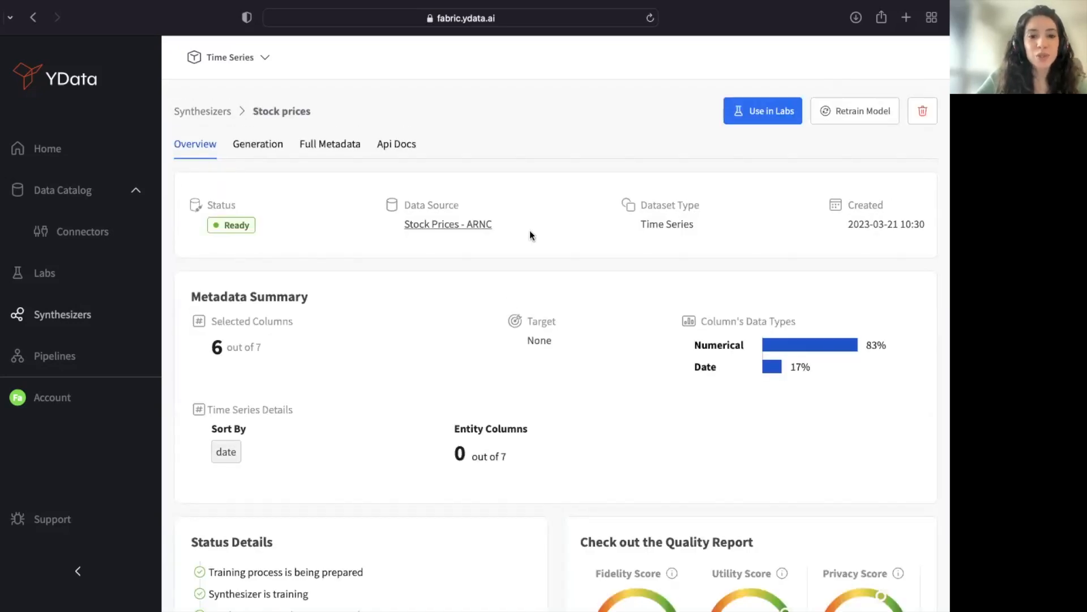
scroll("down", 3)
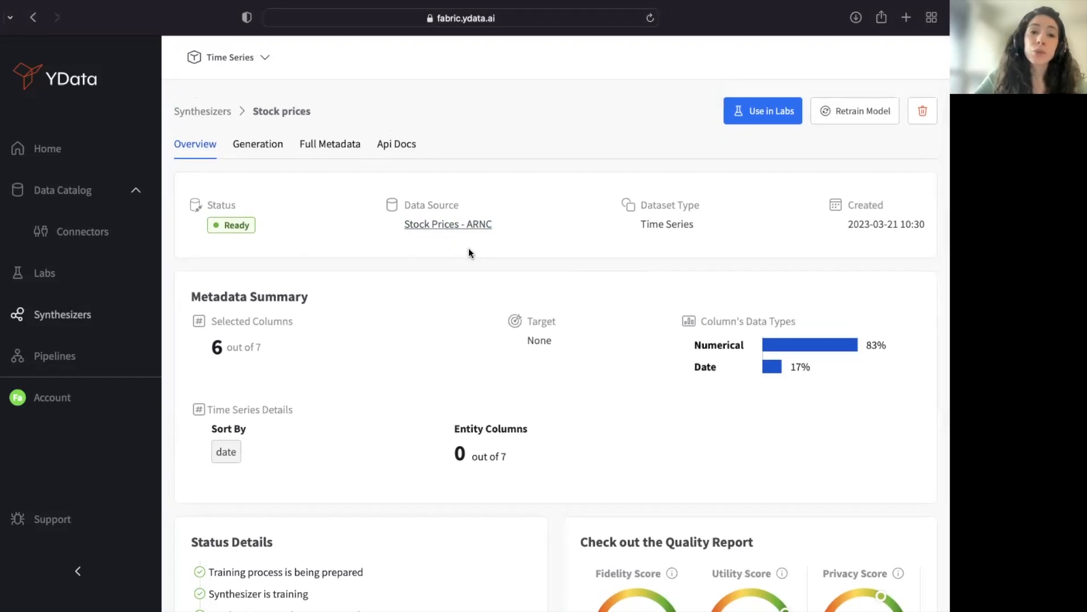
mouse_move(490, 359)
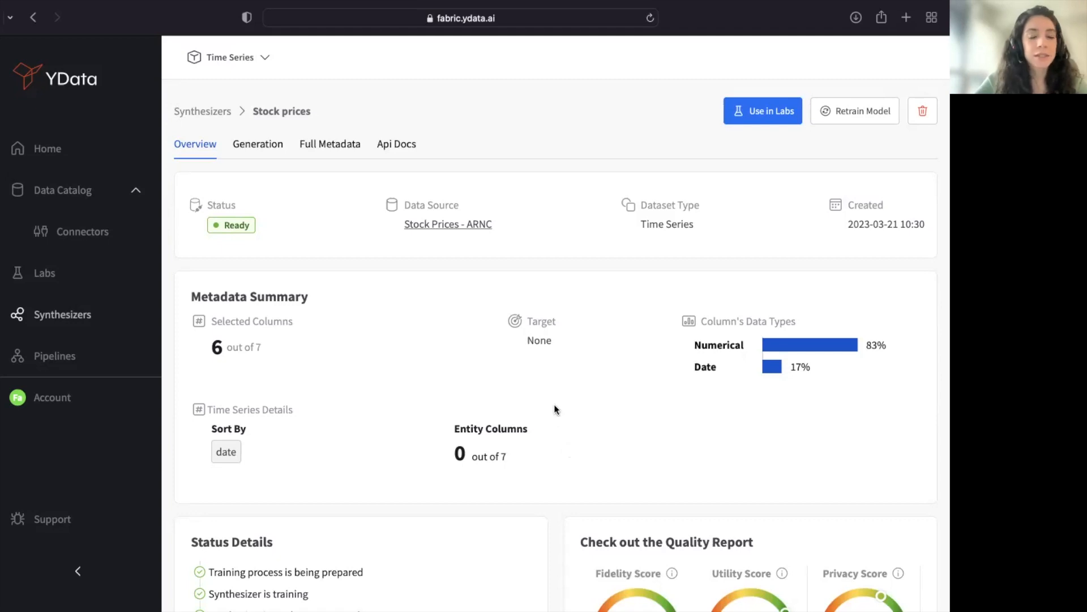
scroll("down", 3)
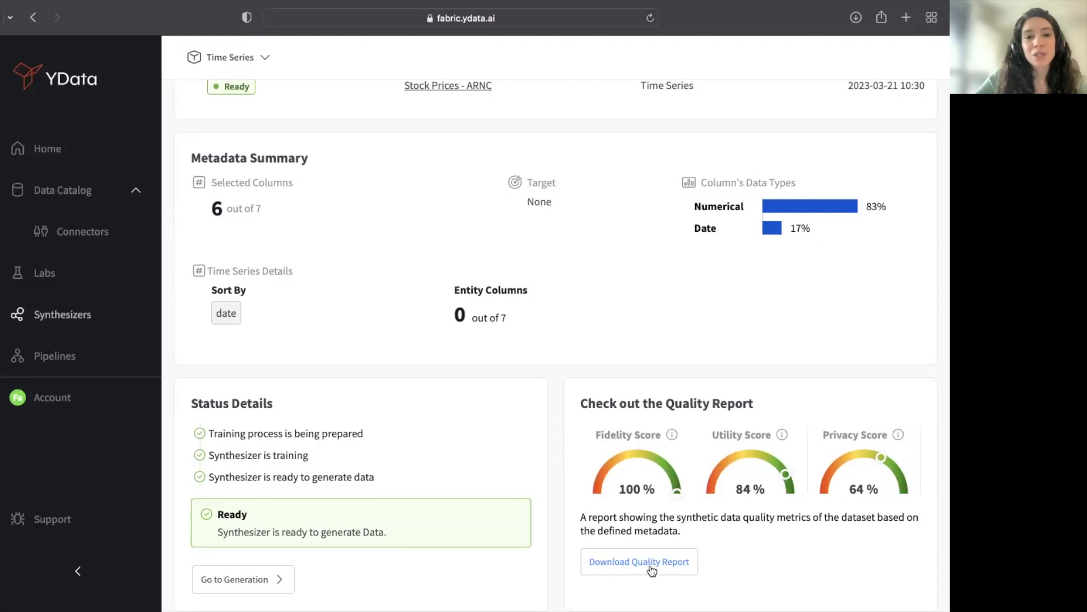
left_click(638, 561)
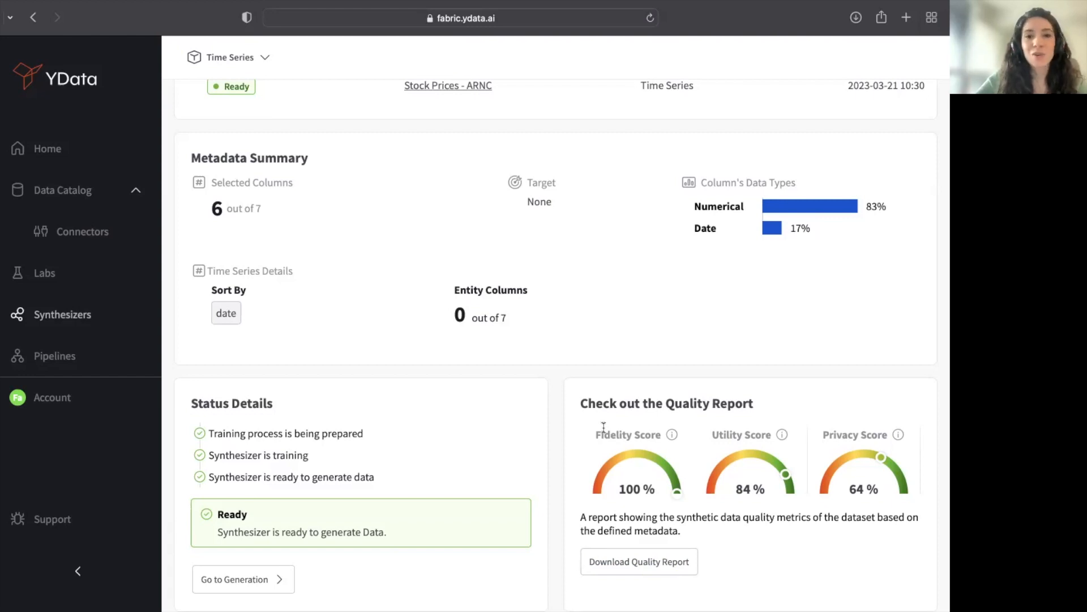
mouse_move(289, 577)
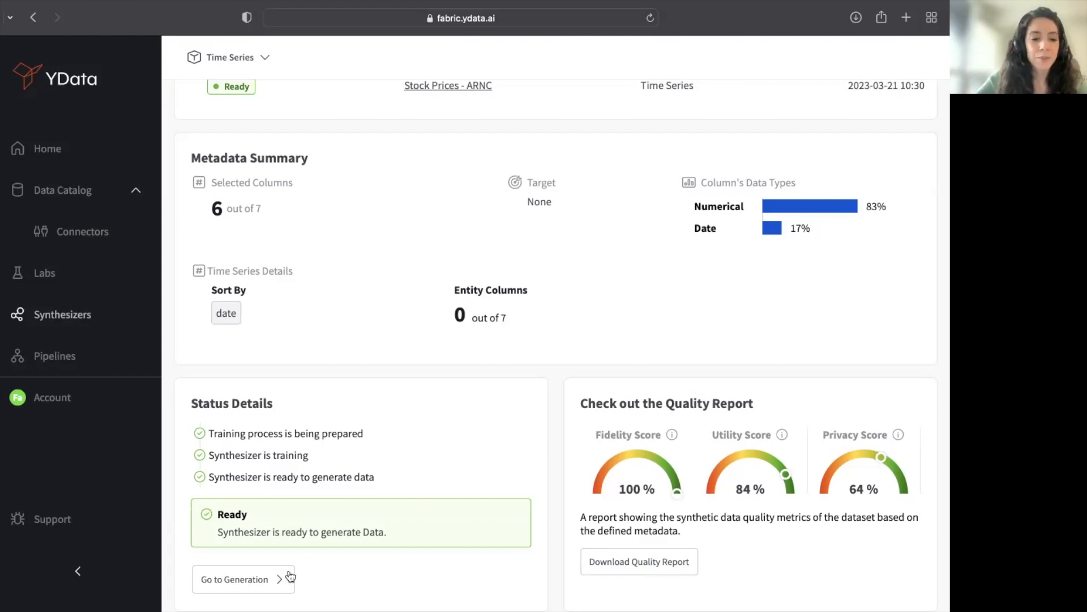
- Generate a new batch of 3 synthetic entities from the Stock prices synthesizer
left_click(239, 579)
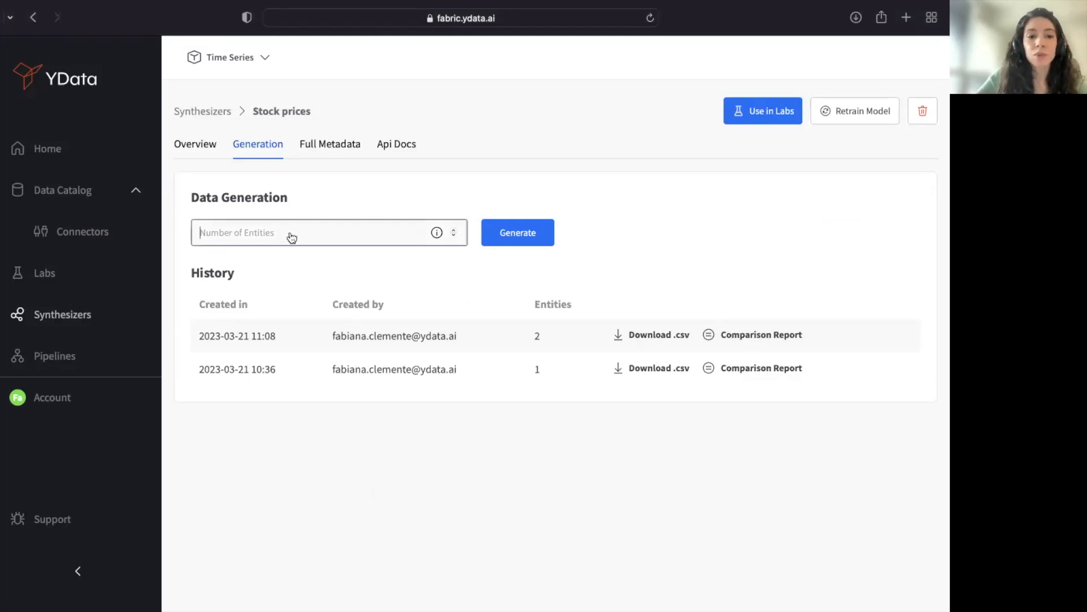
left_click(313, 232)
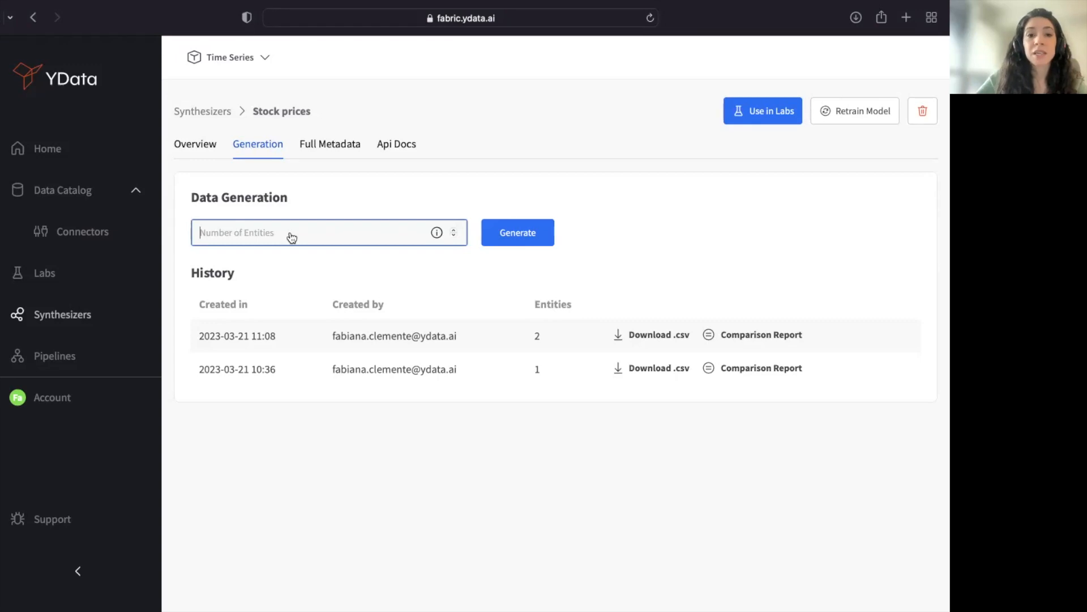
type("3")
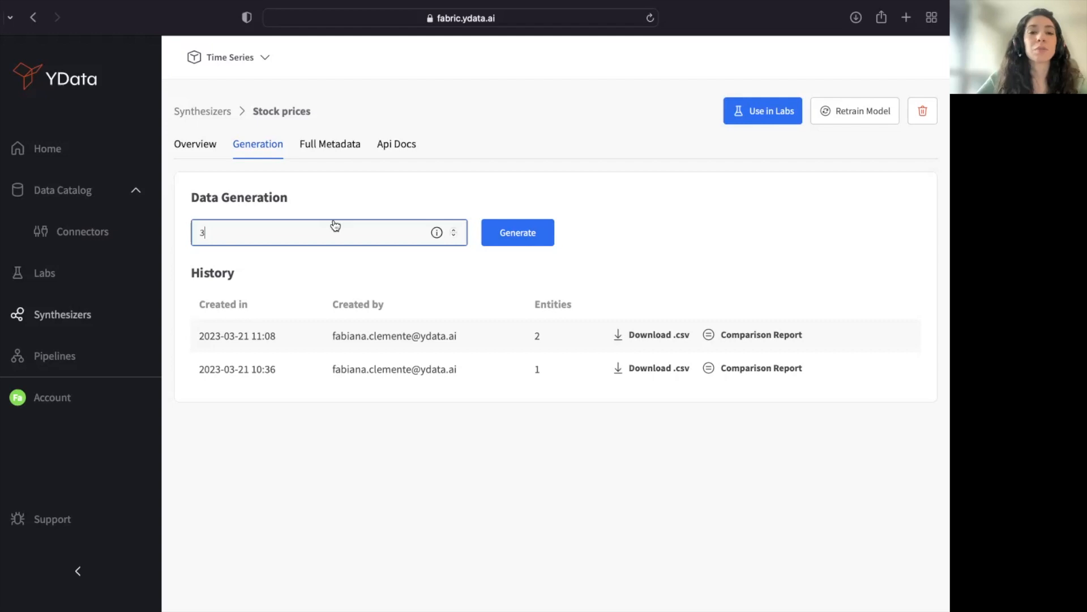
left_click(518, 232)
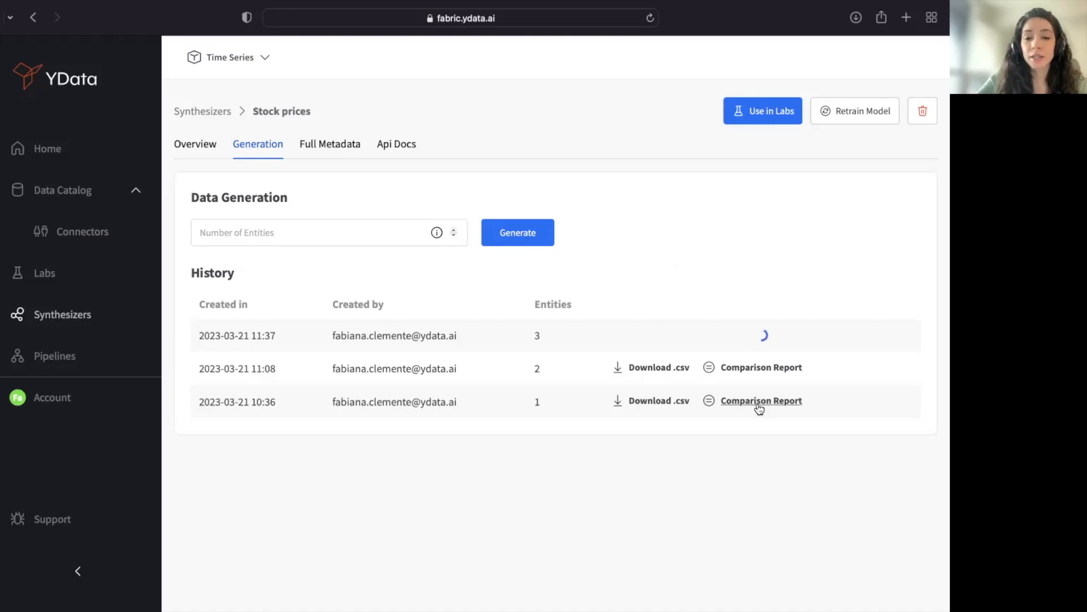
- Review the 1-entity run's comparison report through alerts, per-variable profiles and correlation heatmaps
left_click(761, 400)
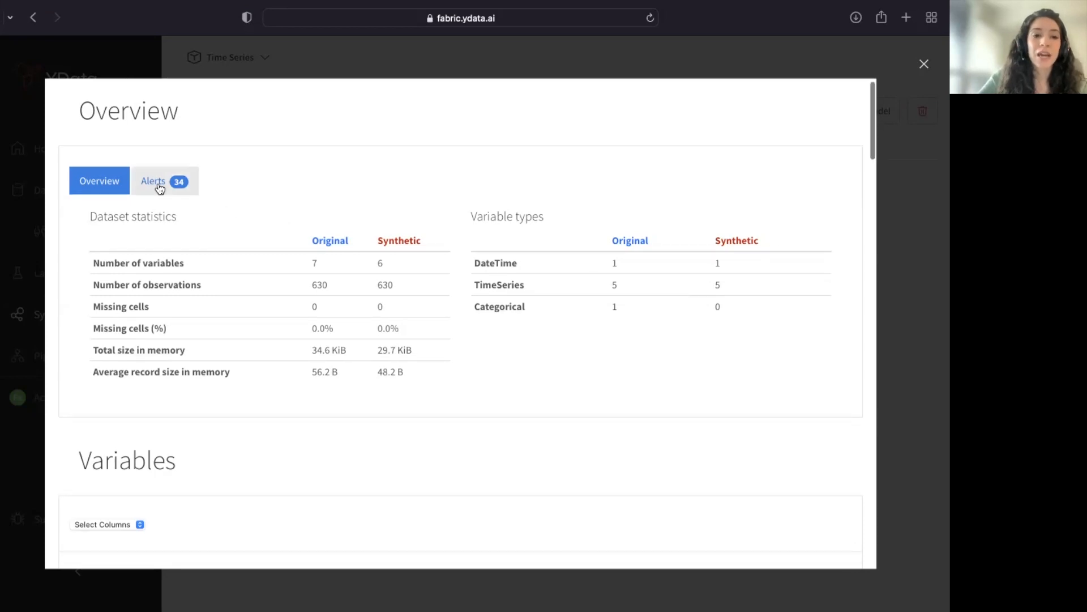
left_click(153, 181)
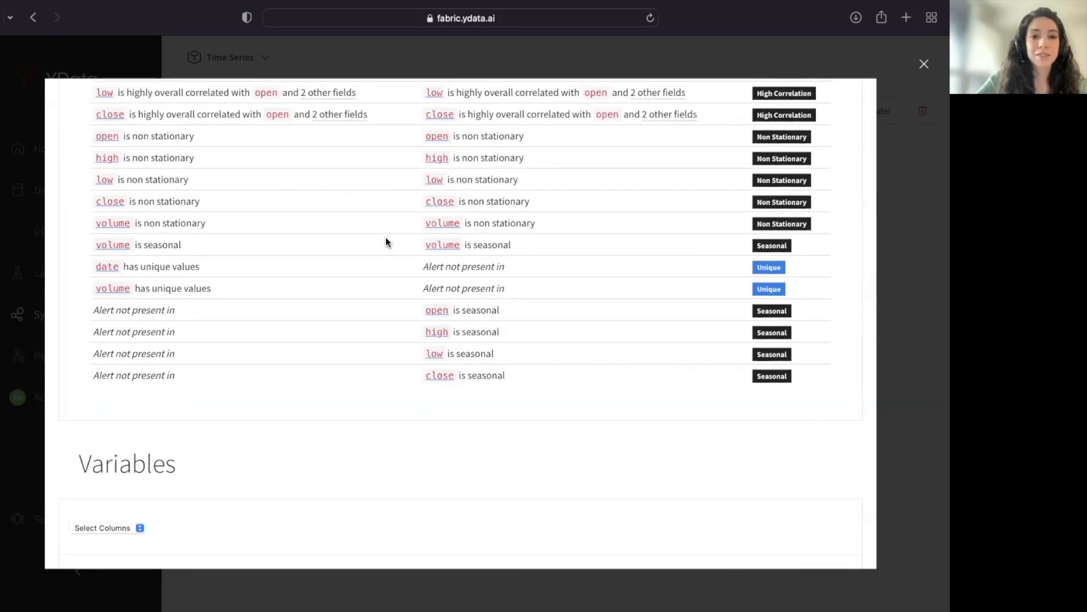
scroll("down", 3)
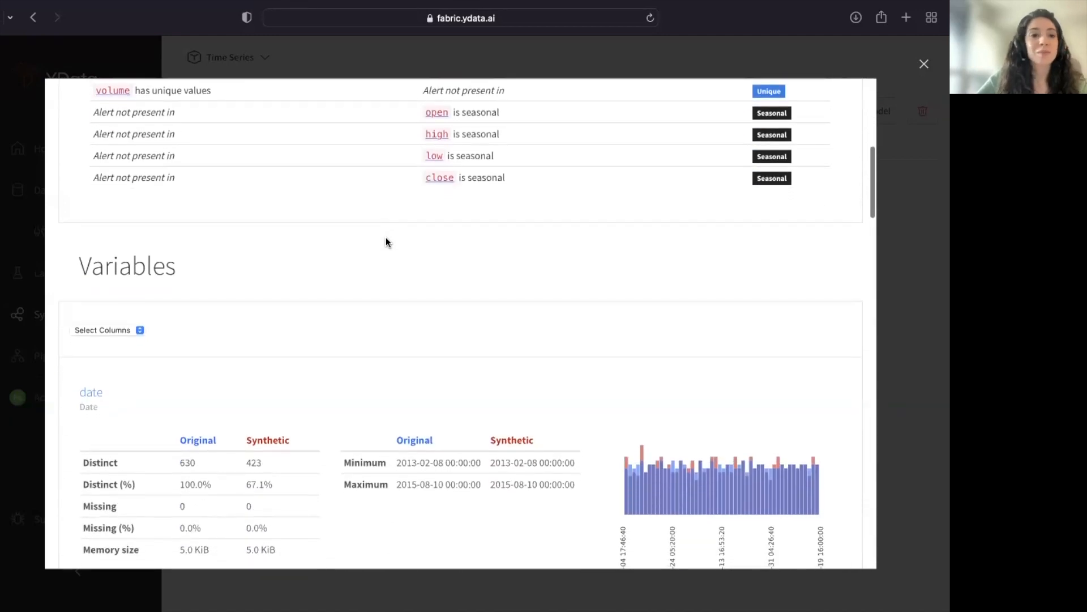
scroll("down", 3)
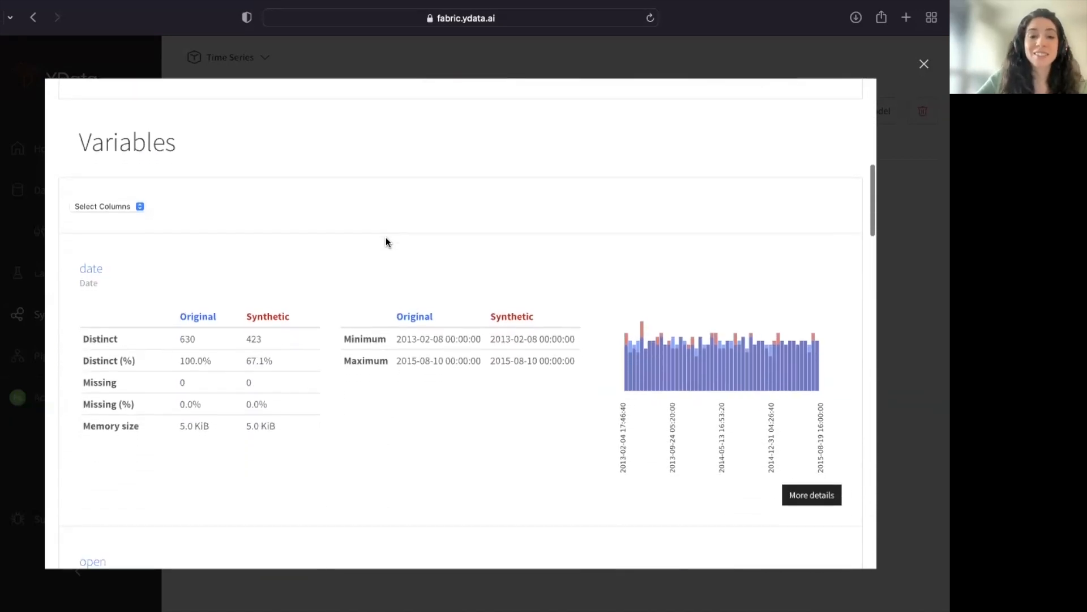
scroll("down", 3)
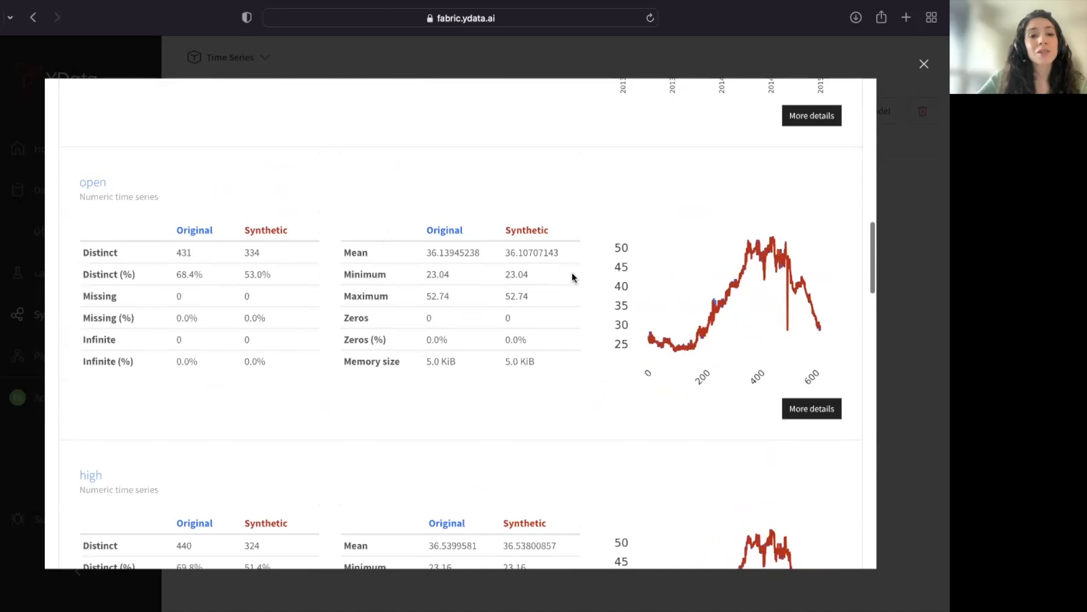
scroll("down", 3)
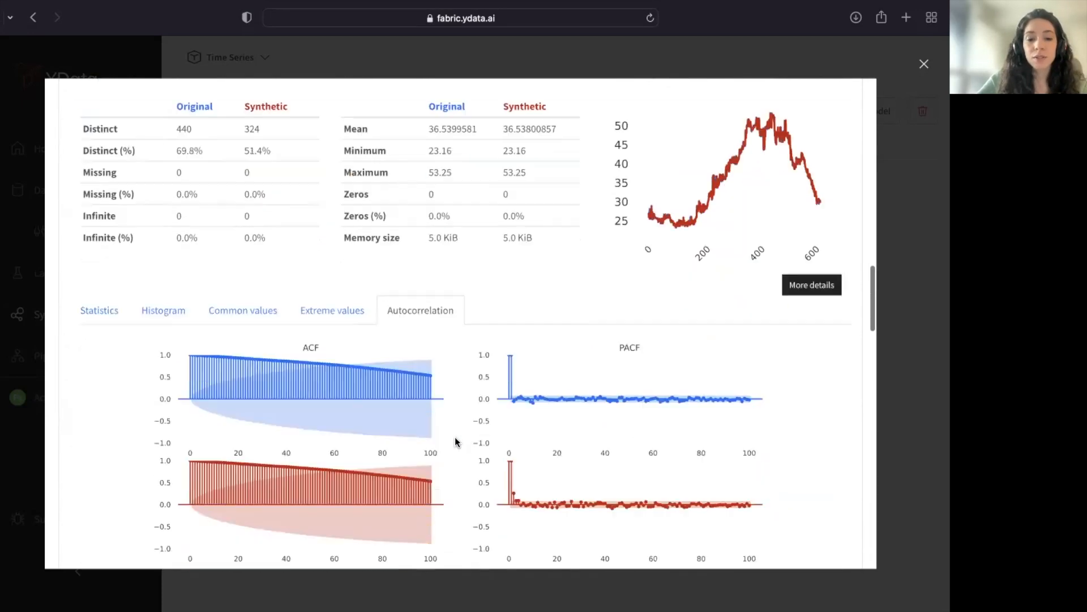
scroll("down", 3)
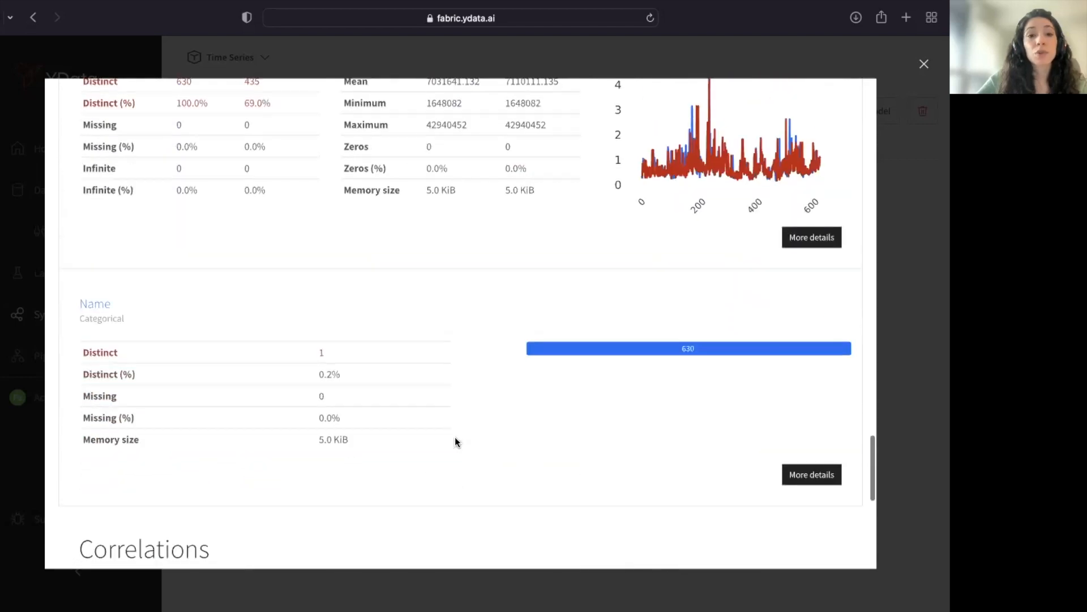
scroll("down", 3)
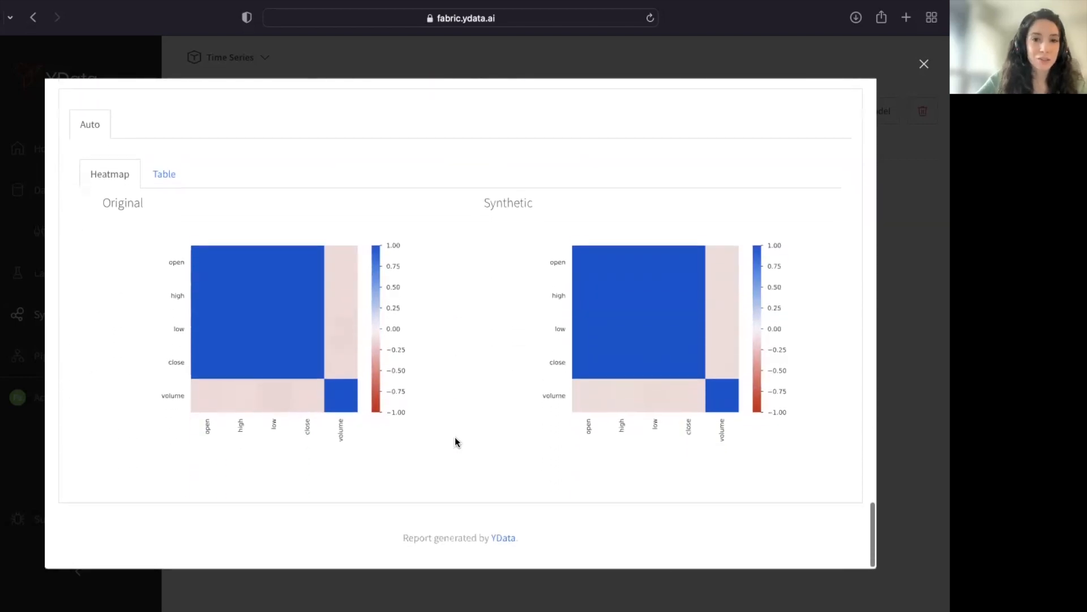